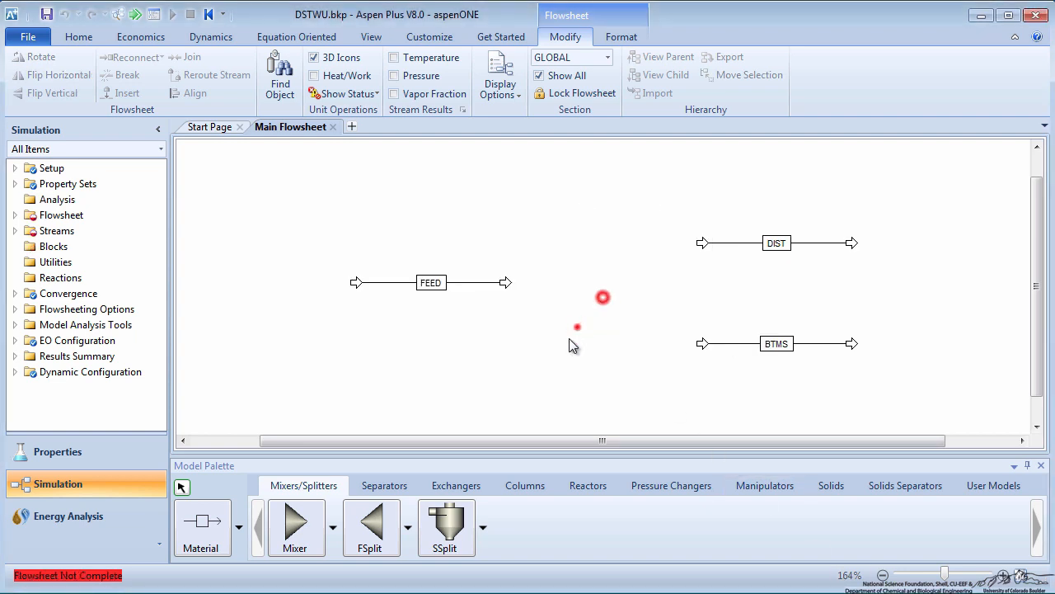
Step: Open the input forms of the new RadFrac block COLUMN linking FEED, DIST and BTMS
right_click(569, 285)
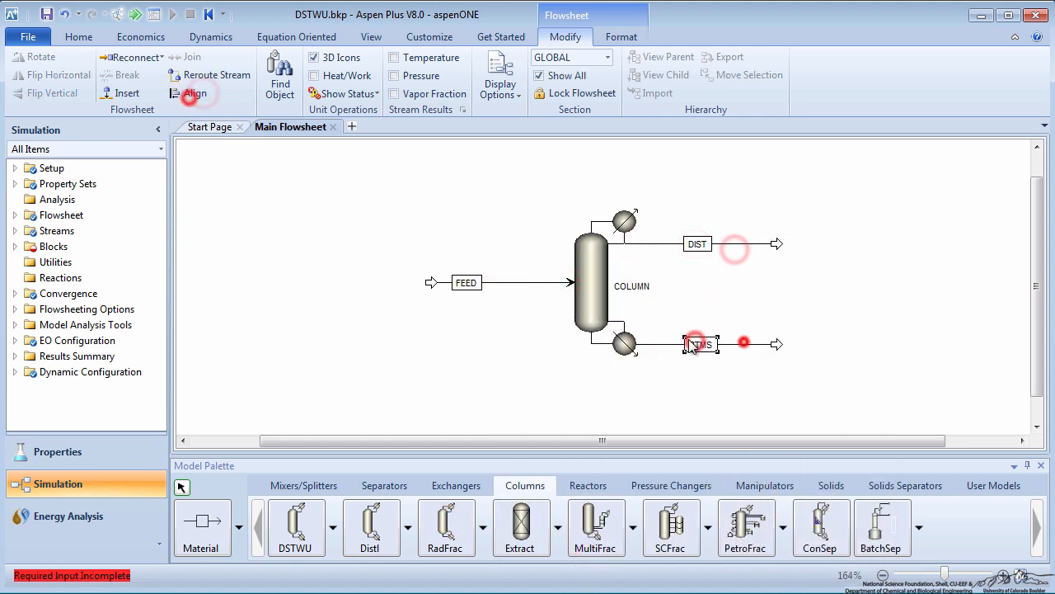
double_click(592, 284)
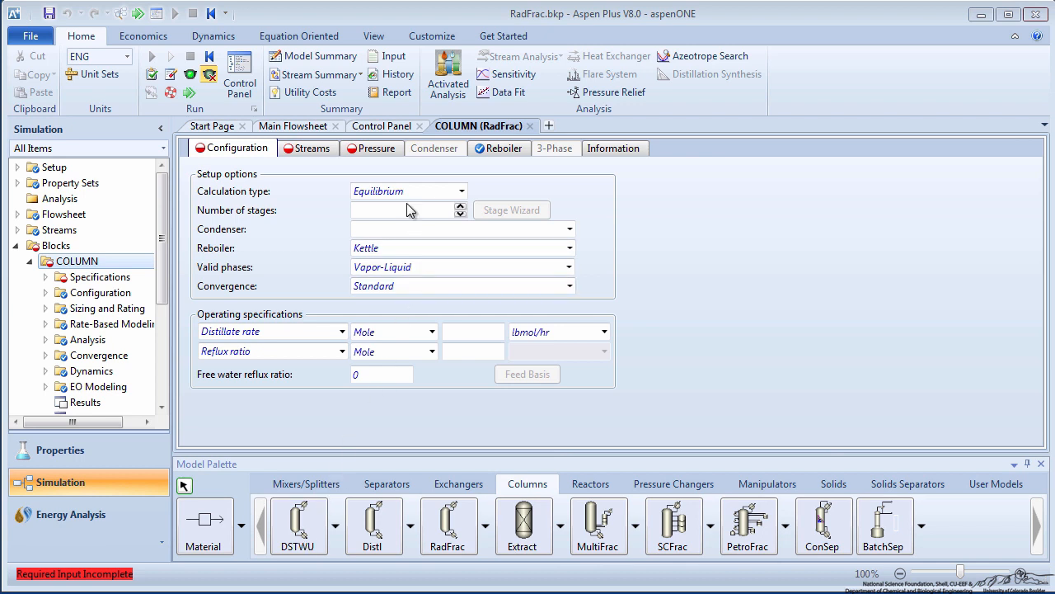
Step: Enter 9 stages, Total condenser, distillate rate 1675.15 lbmol/hr and reflux ratio 0.61
click(404, 209)
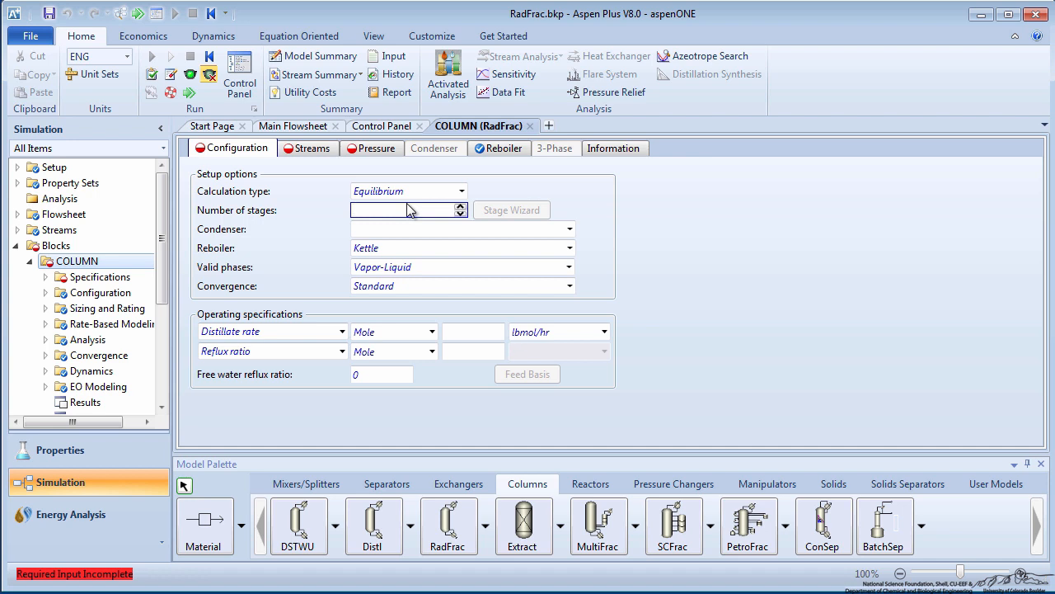
text(9)
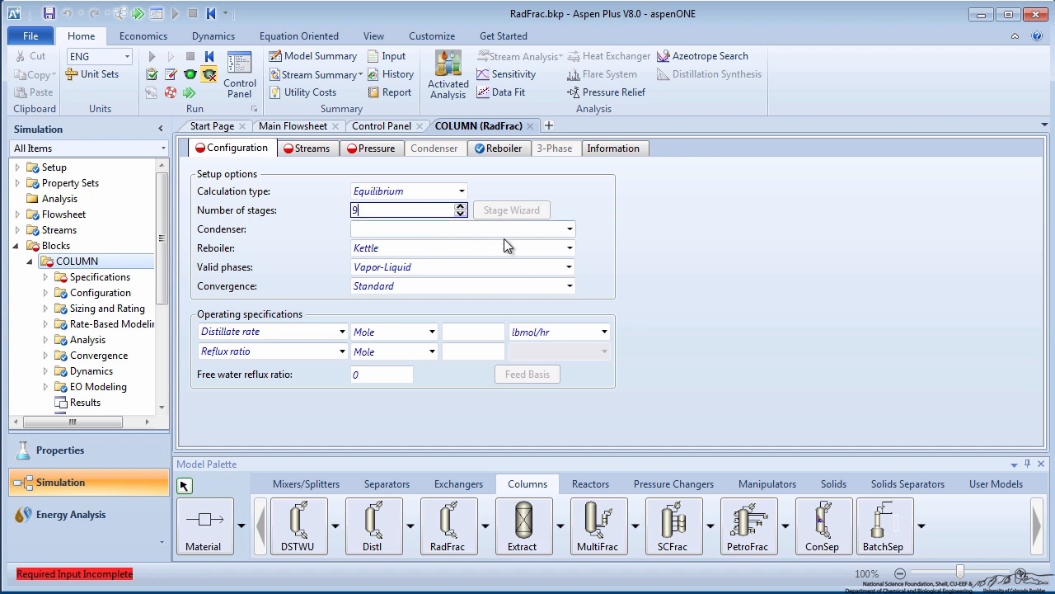
click(569, 229)
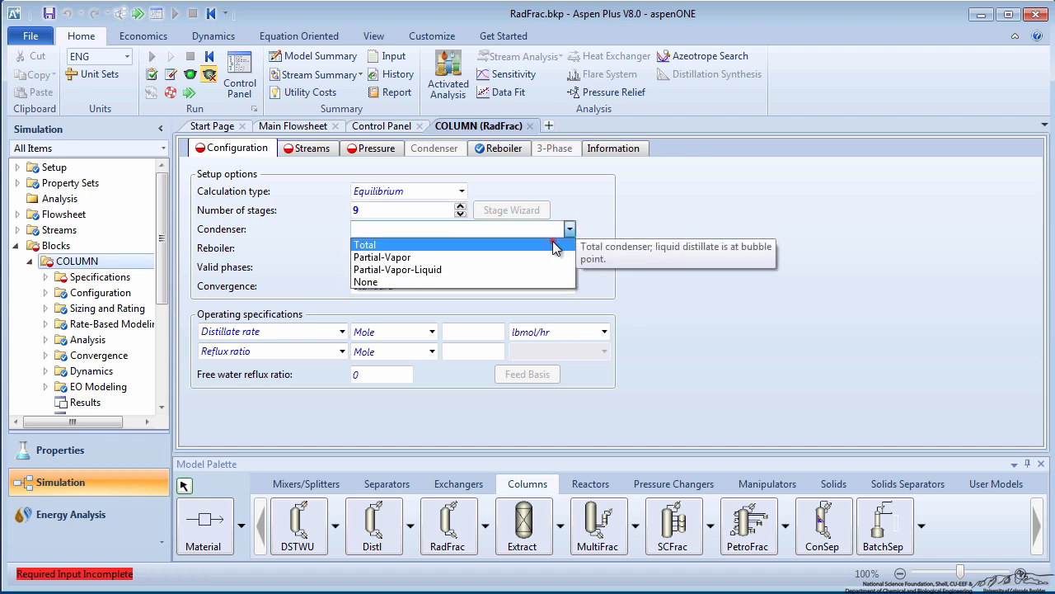
click(365, 244)
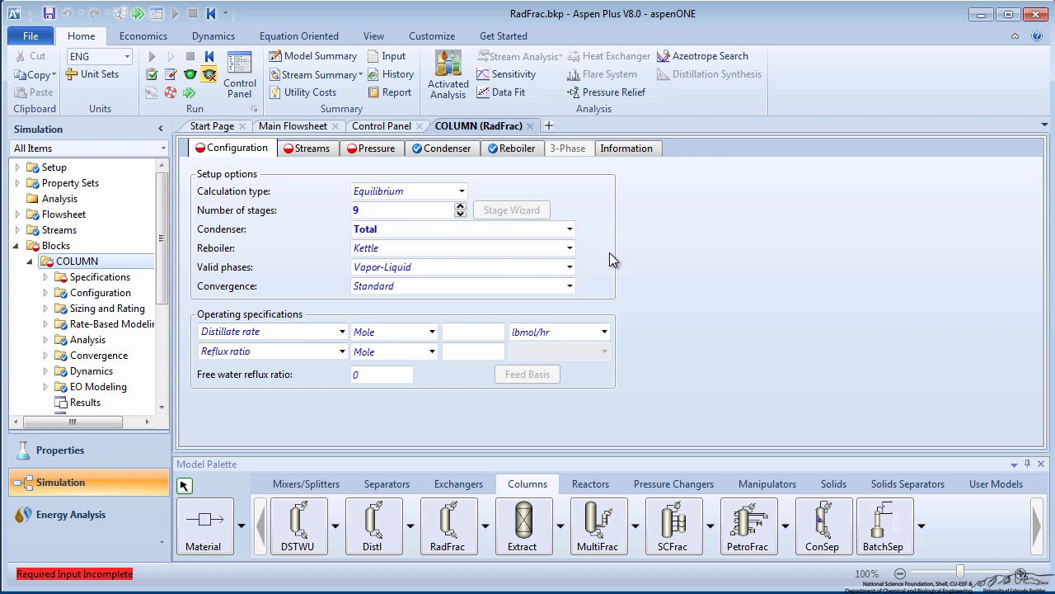
click(473, 330)
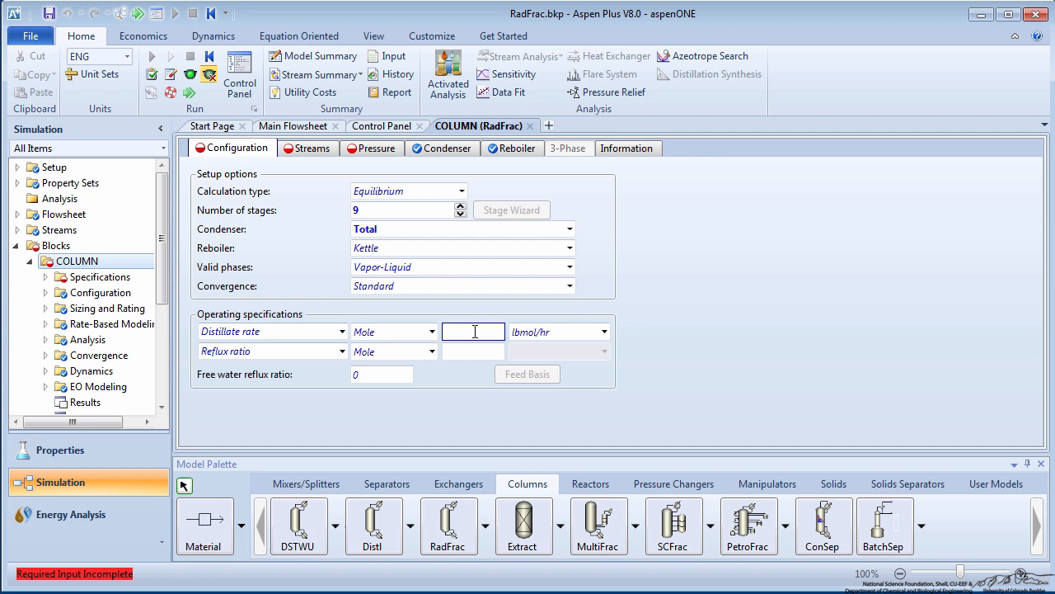
text(1675)
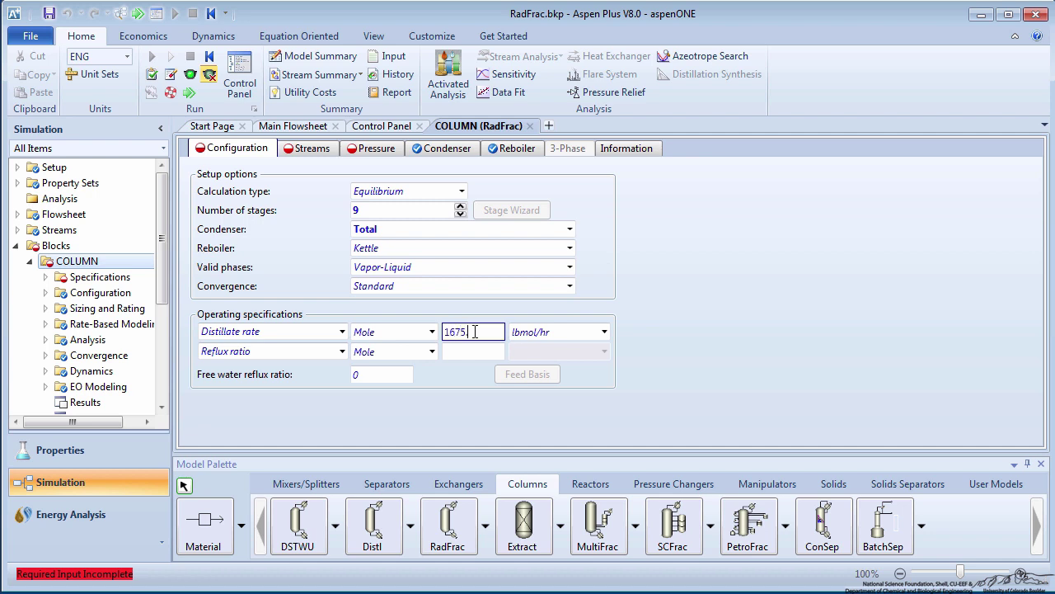
click(473, 351)
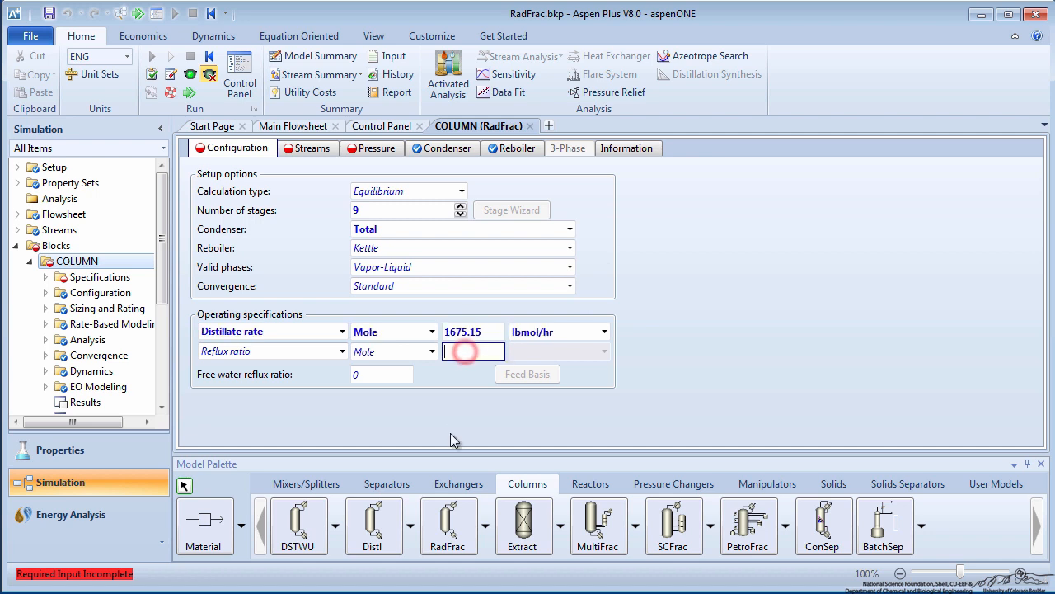
text(0.61)
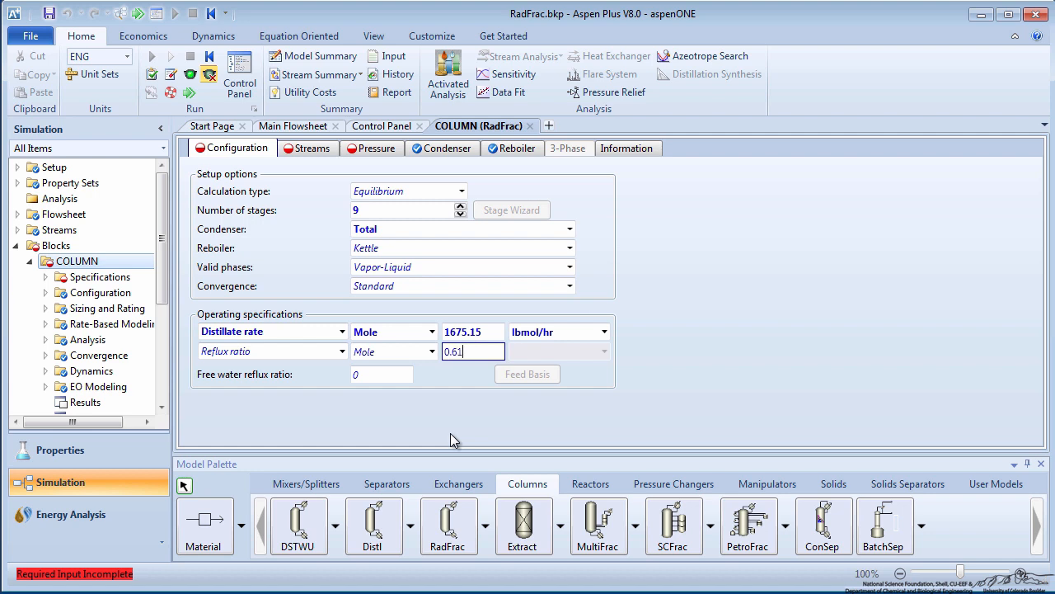
click(451, 434)
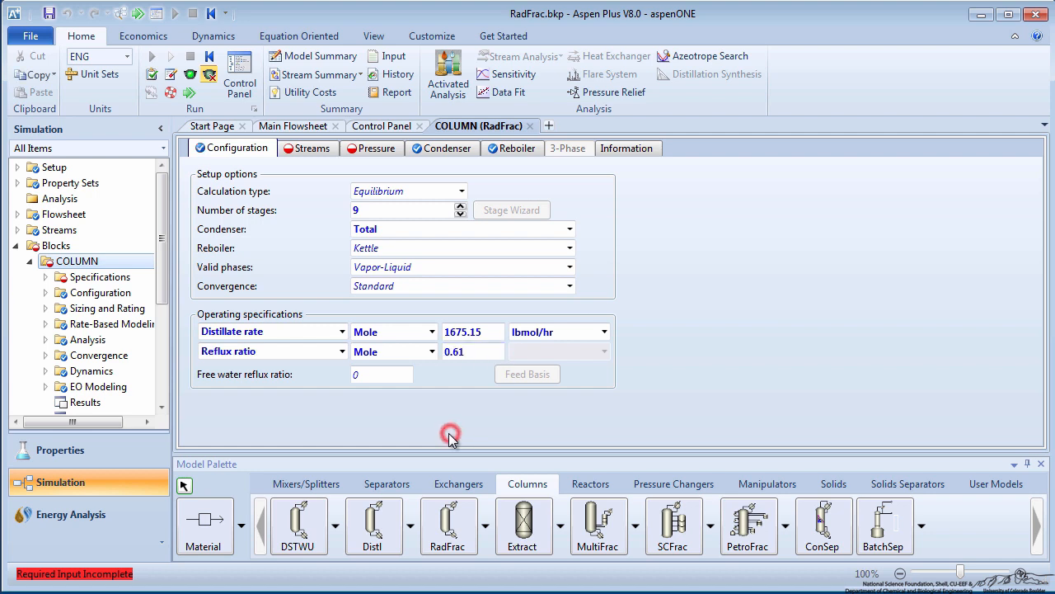
click(312, 147)
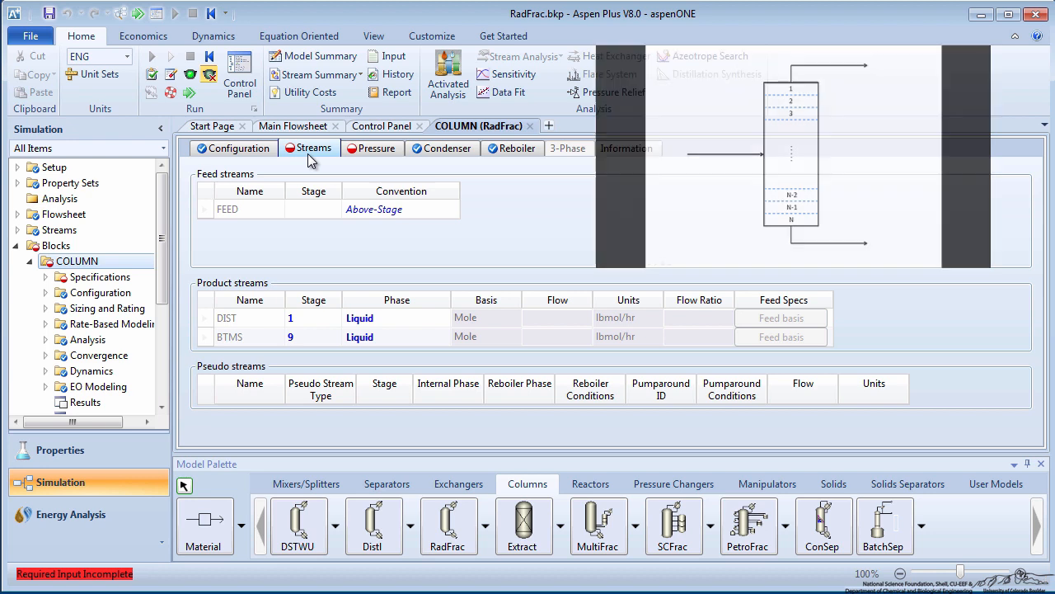
Step: Set the FEED stage to 5 and Stage 1/condenser pressure to 14.7 psia
click(313, 208)
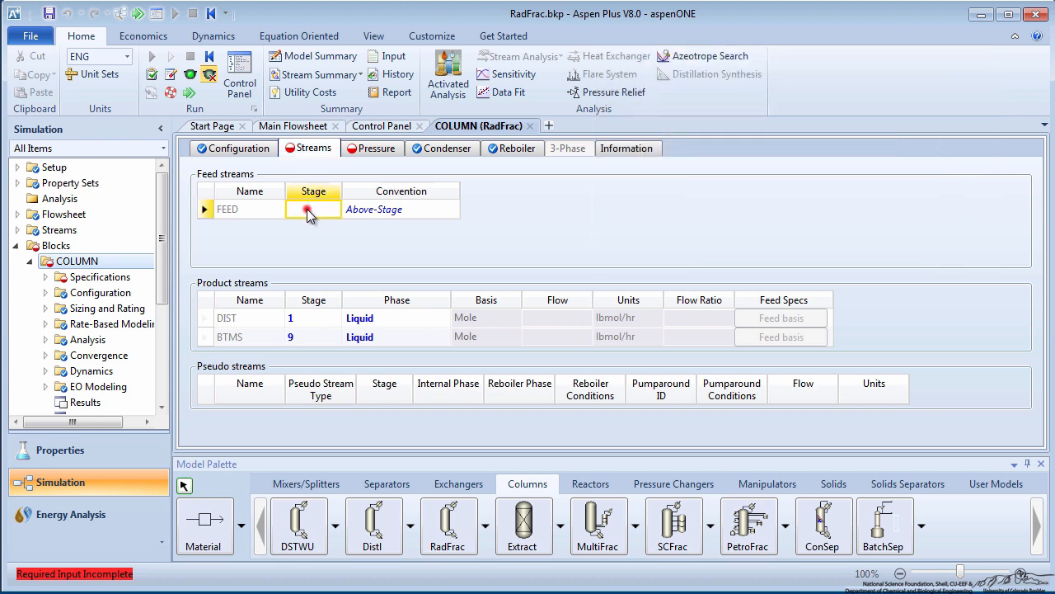
text(5)
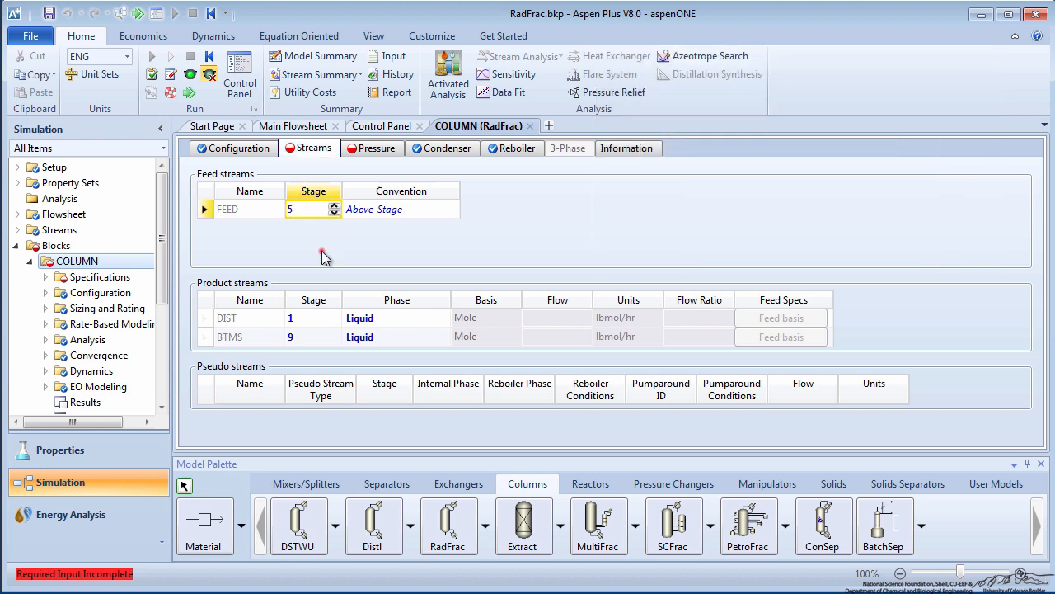
click(379, 147)
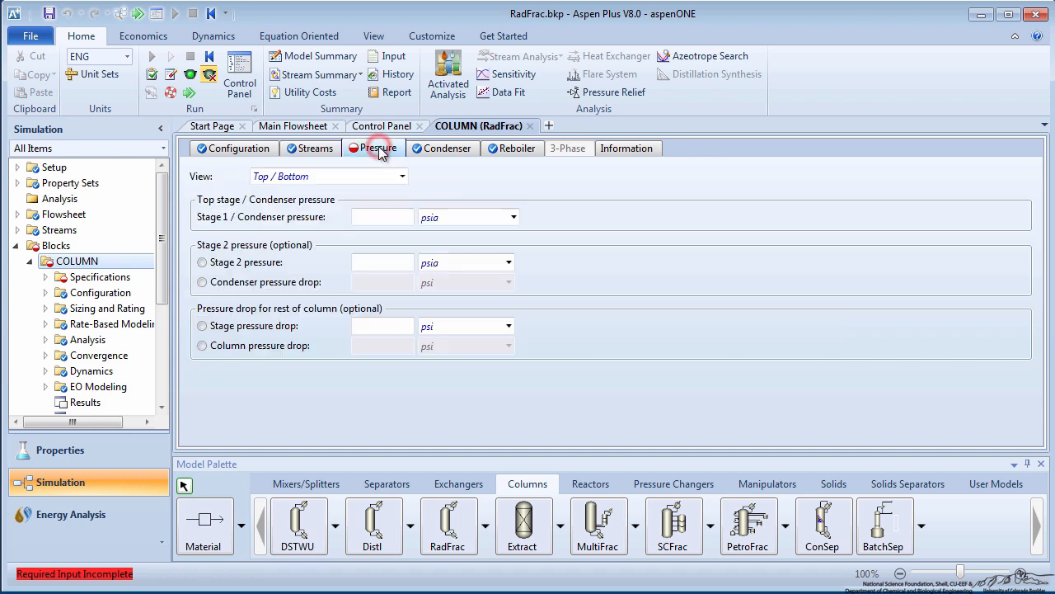
text(14.7)
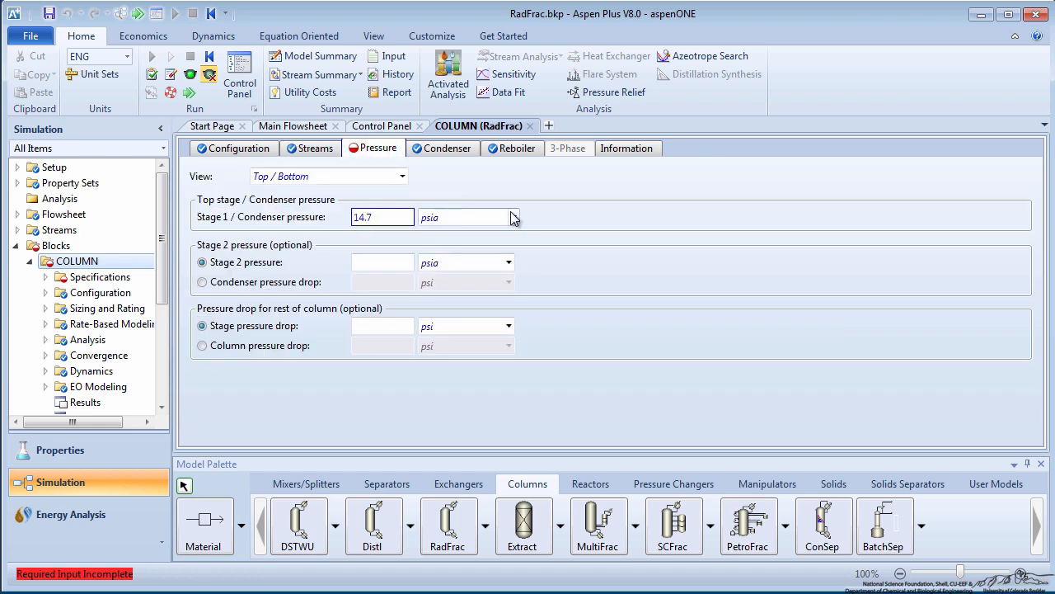
click(467, 217)
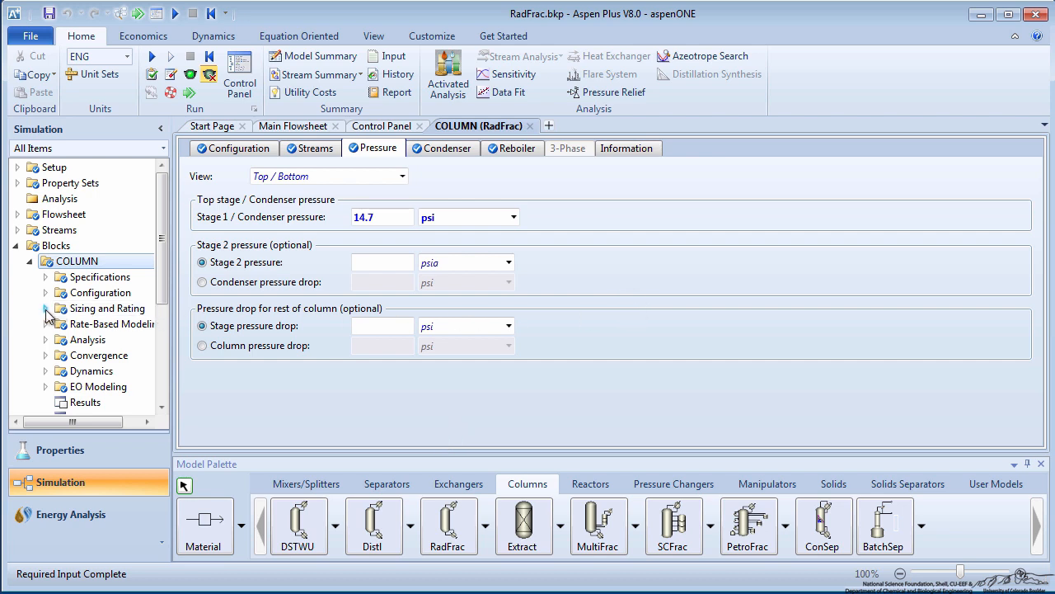
Step: Create tray sizing section 1 with Bubble Cap trays for stages 2–8, then run the simulation
click(107, 323)
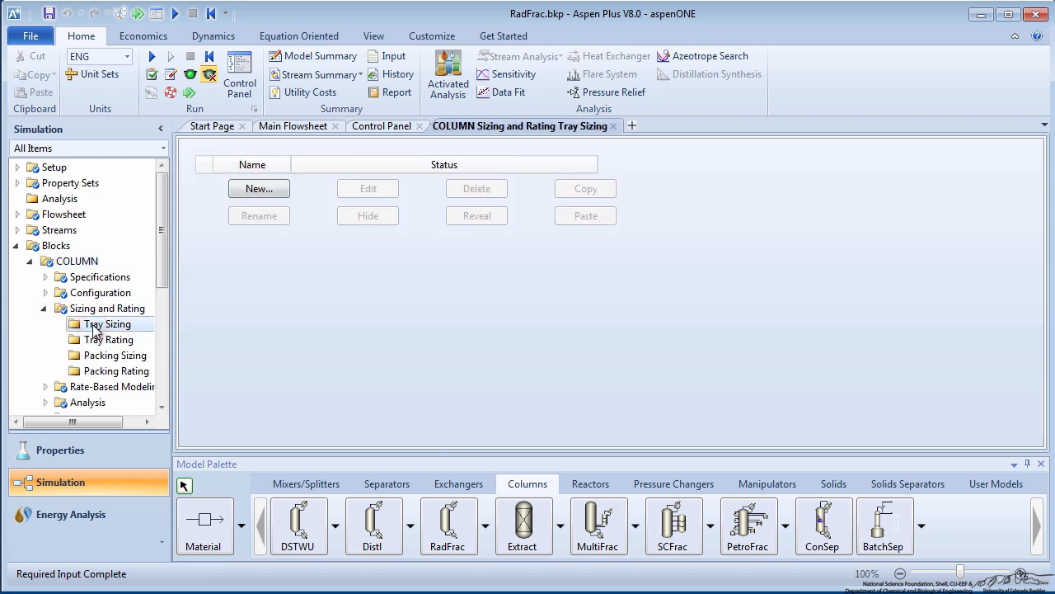
click(259, 188)
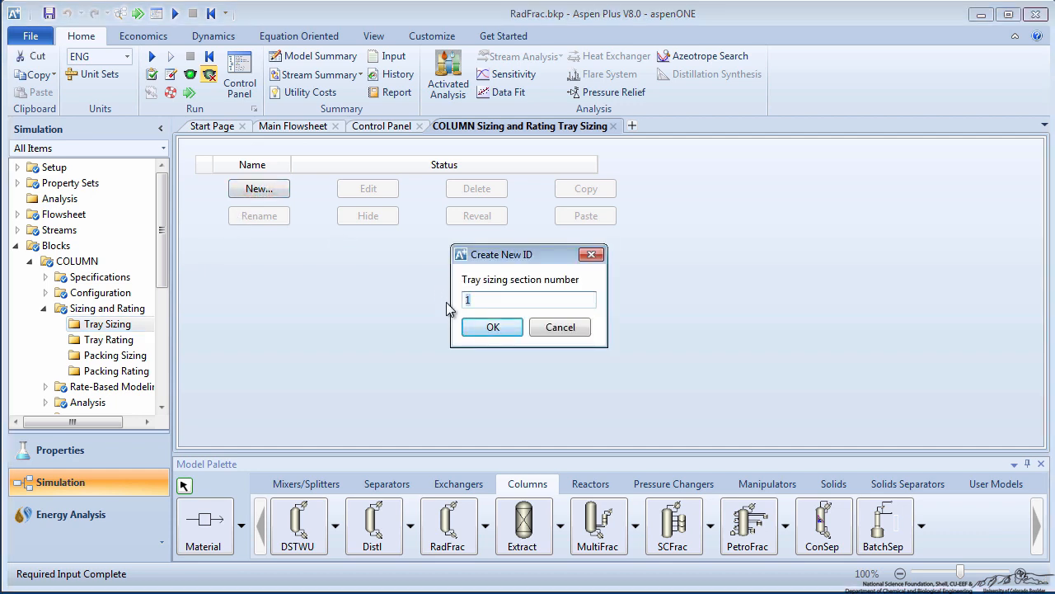
click(492, 326)
text(8)
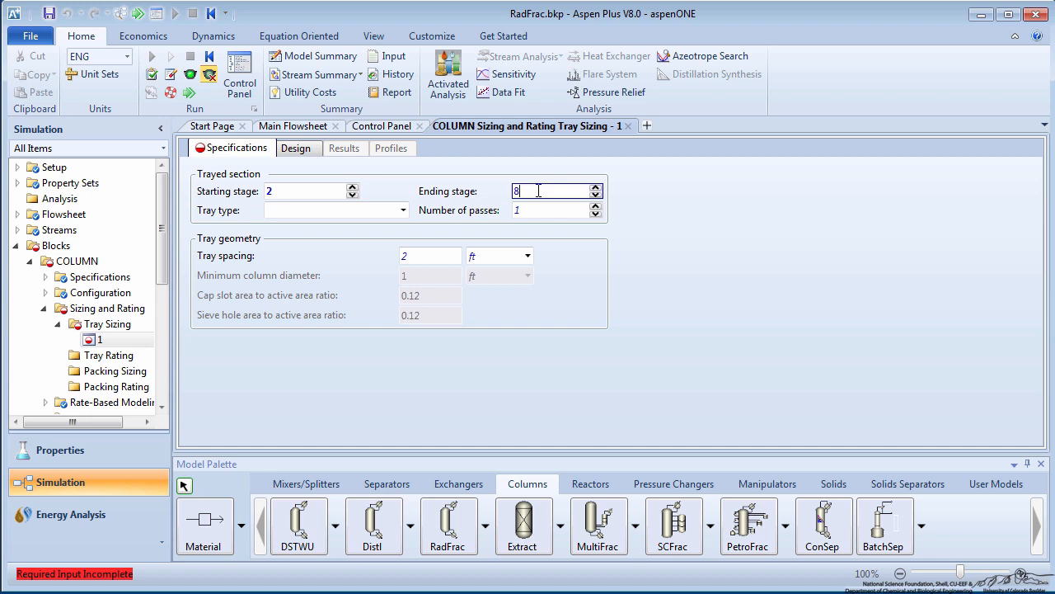
click(403, 209)
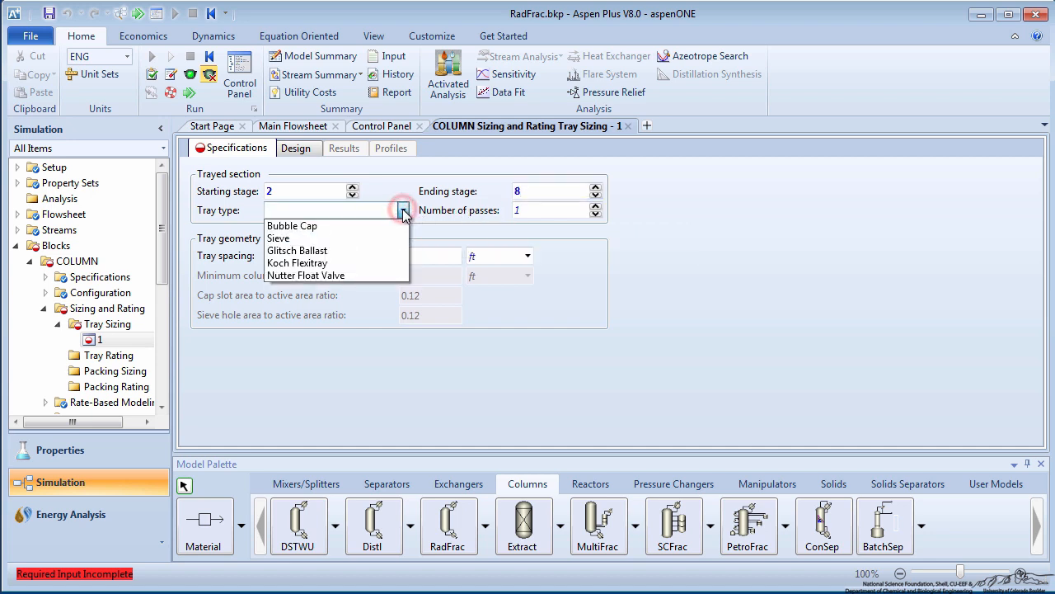
click(292, 226)
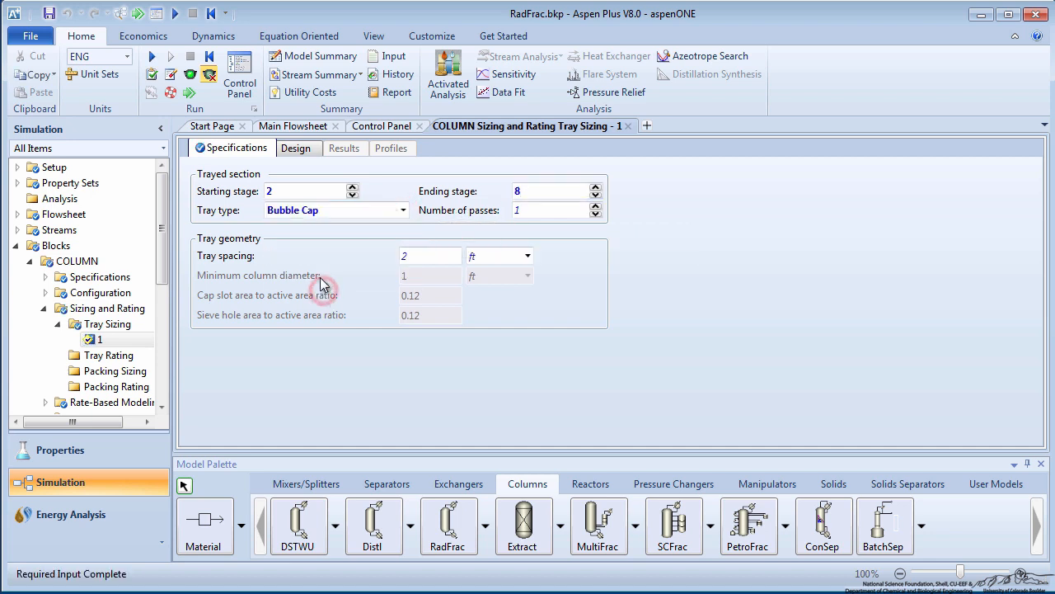
click(296, 147)
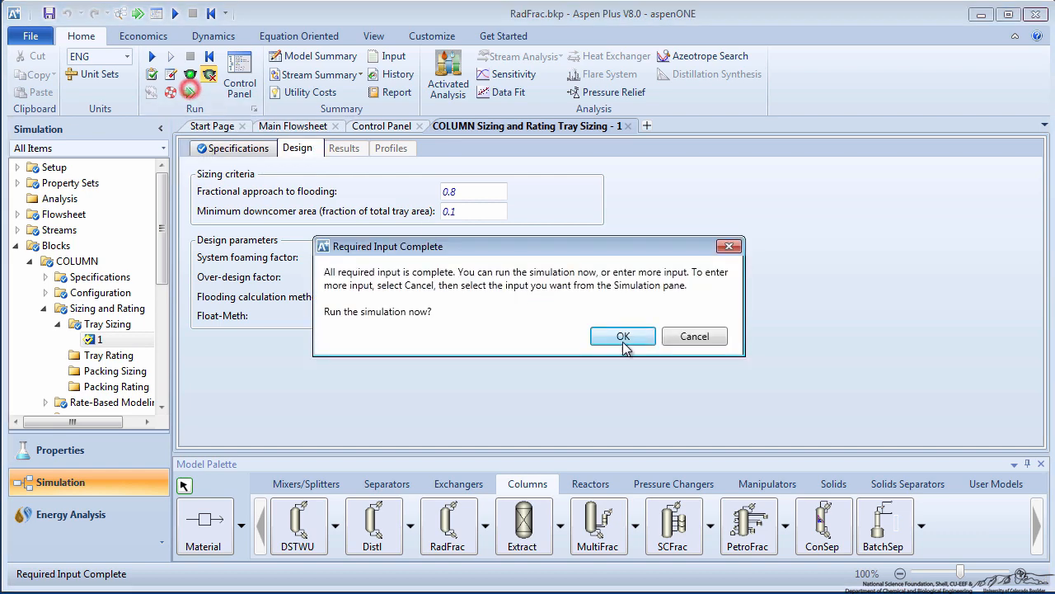
click(622, 336)
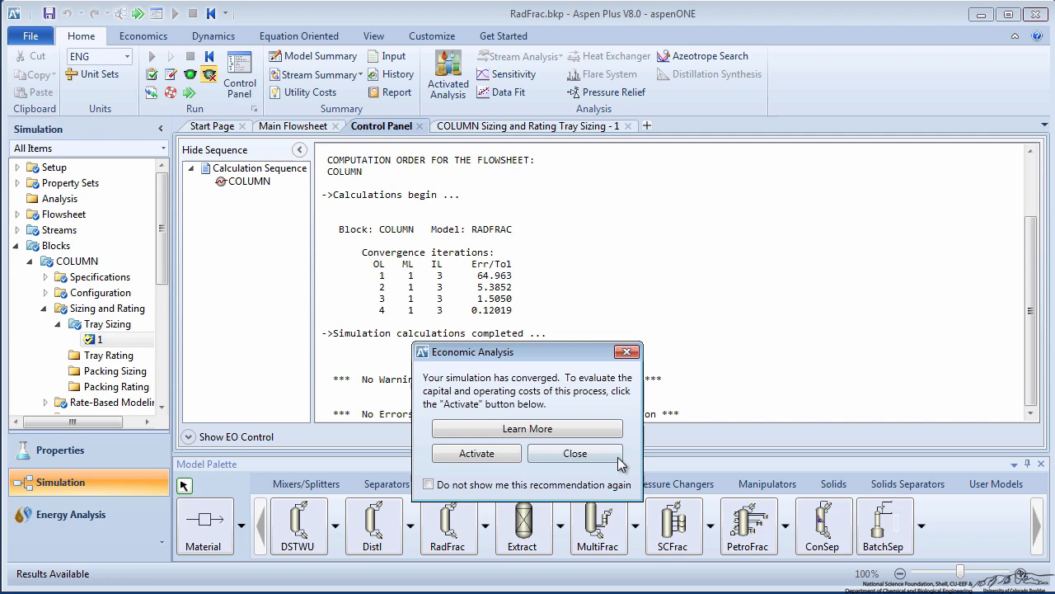
click(574, 453)
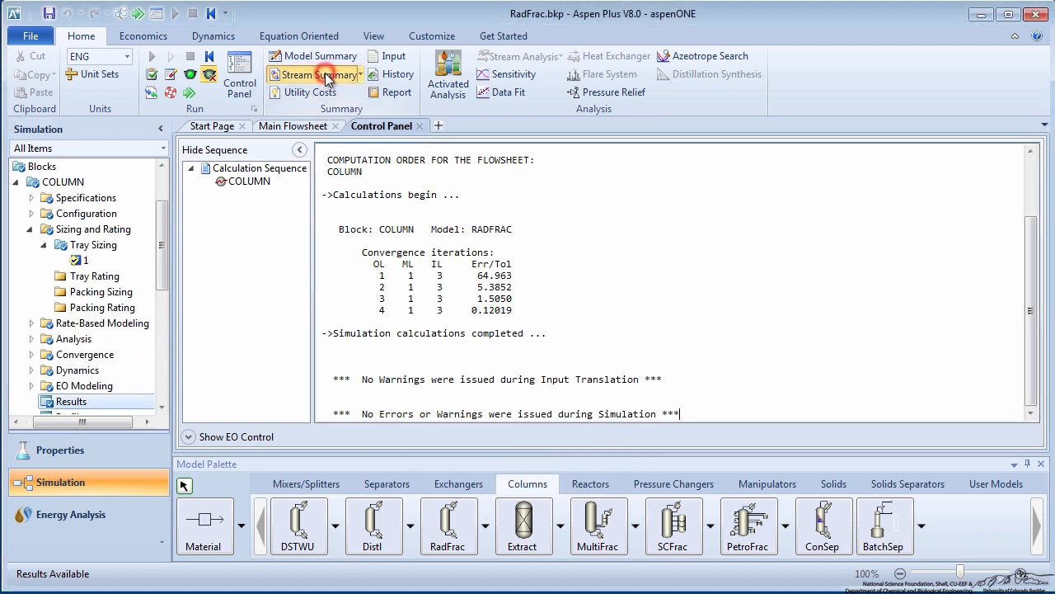
Step: View the stream summary, then the COLUMN results Summary, Balance and Split Fraction tabs
click(321, 74)
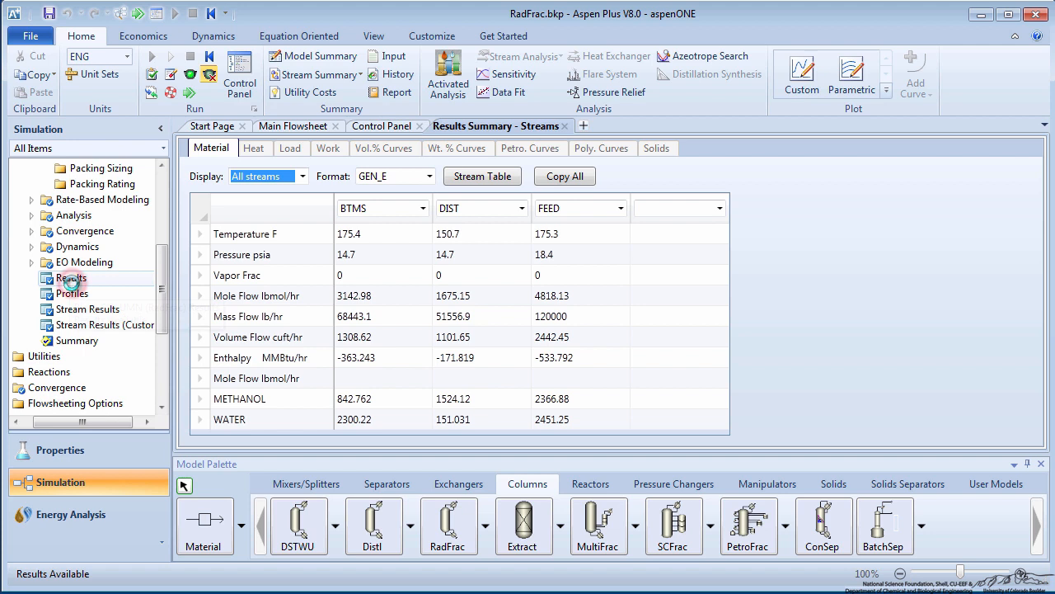
click(71, 278)
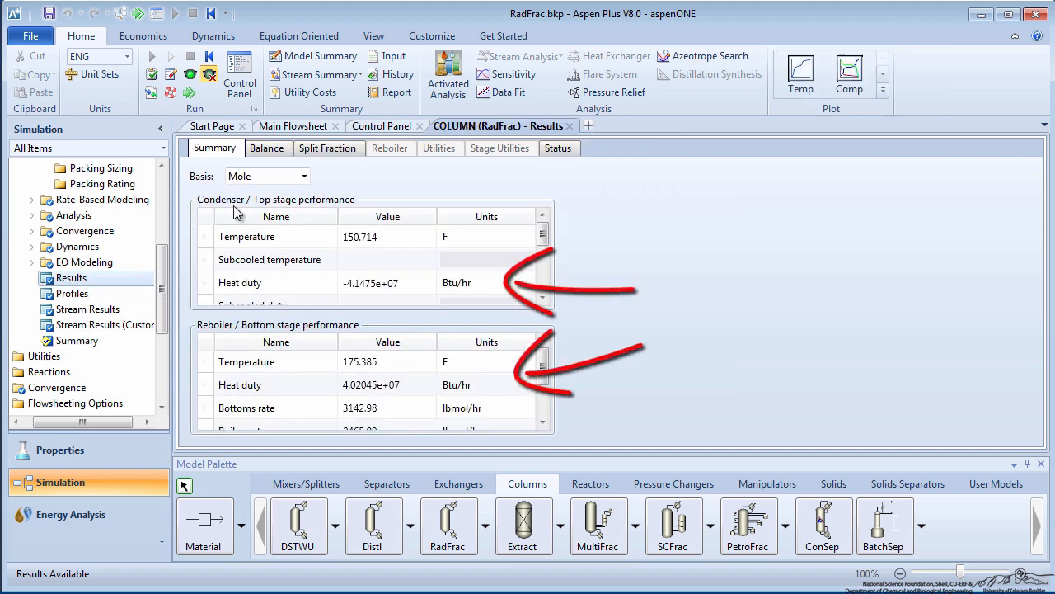
click(268, 148)
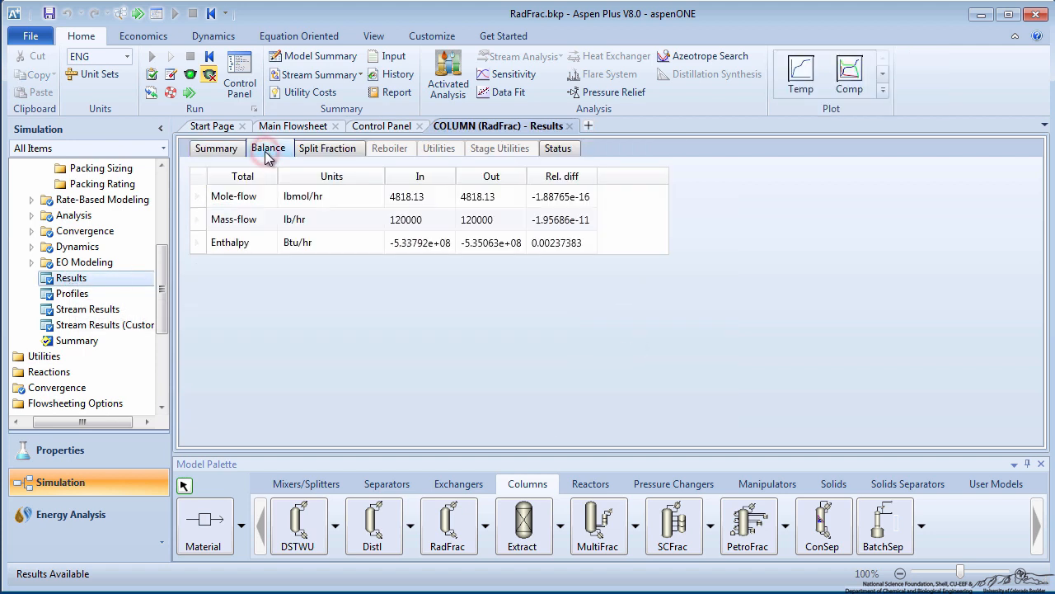
click(328, 147)
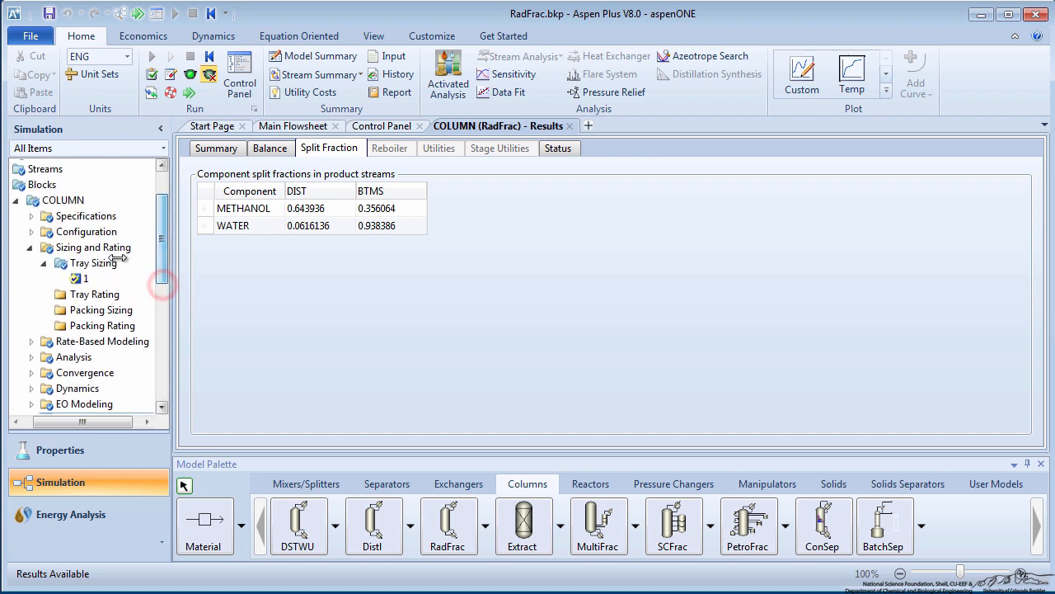
Step: Show tray sizing section 1 results (7.966 ft diameter) and its stage profiles
click(84, 278)
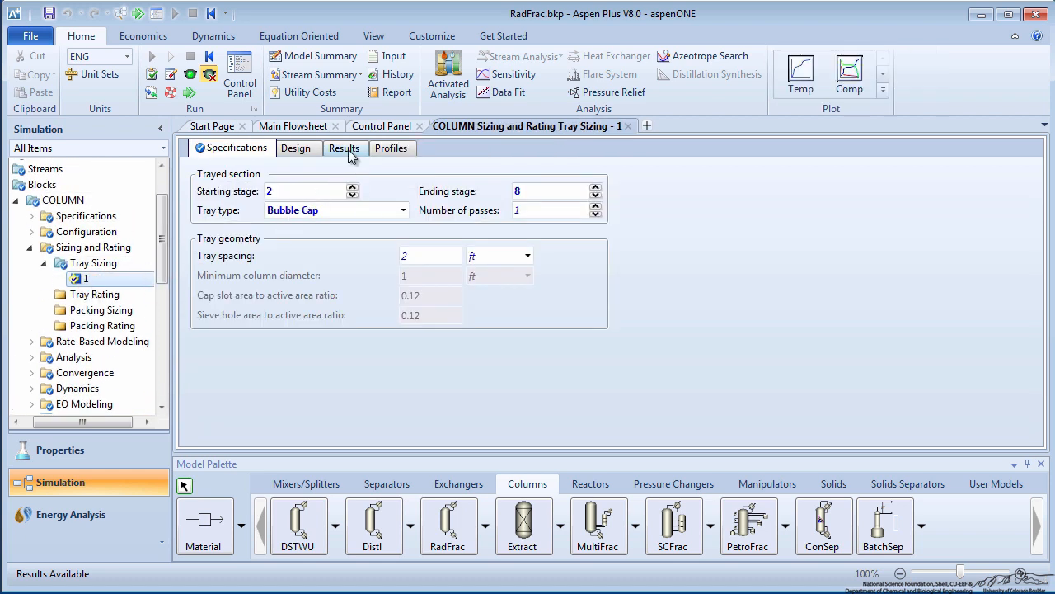
click(344, 148)
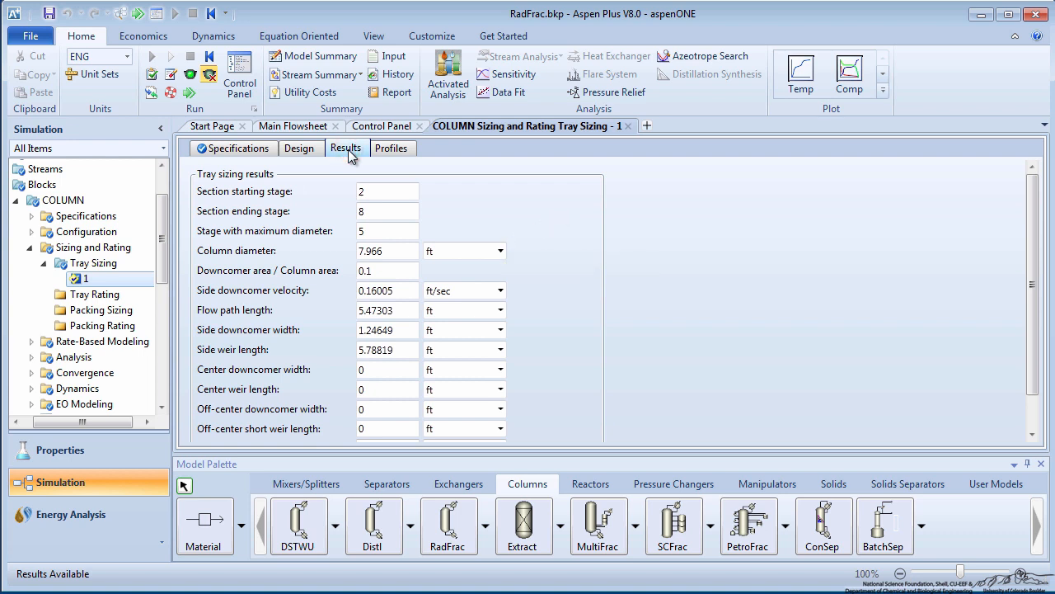
click(392, 148)
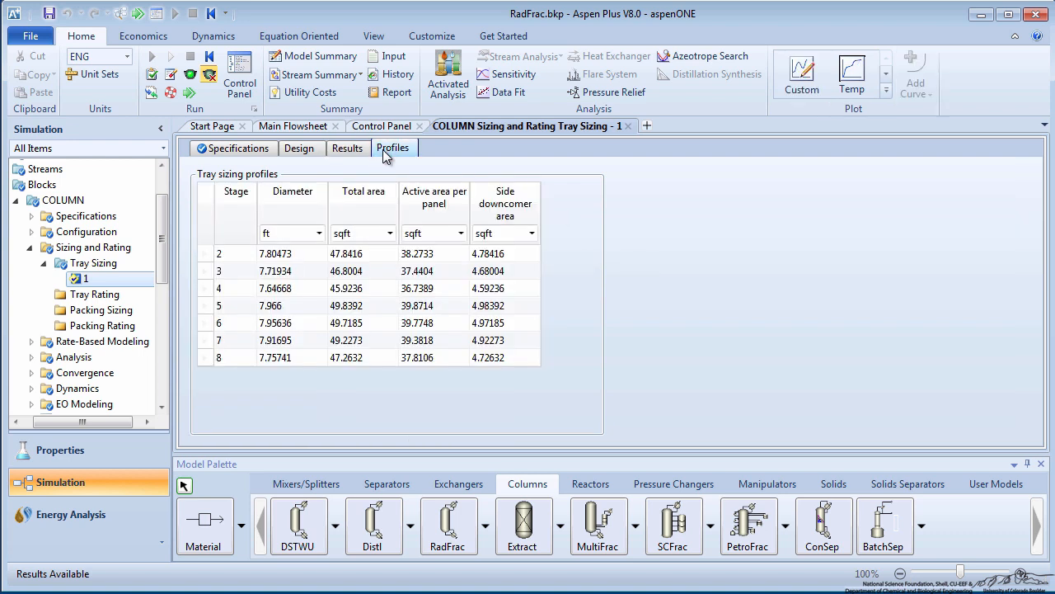